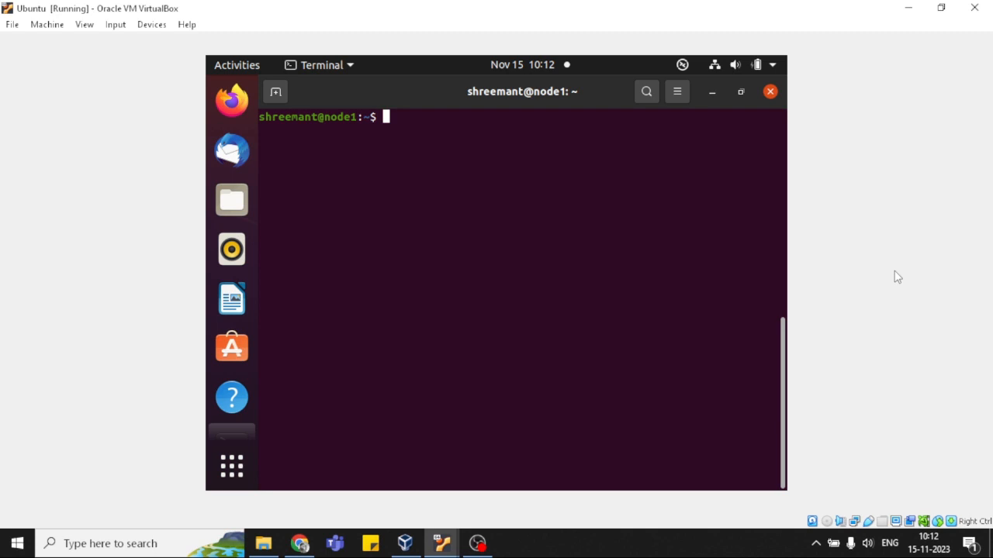
mouse_move(511, 172)
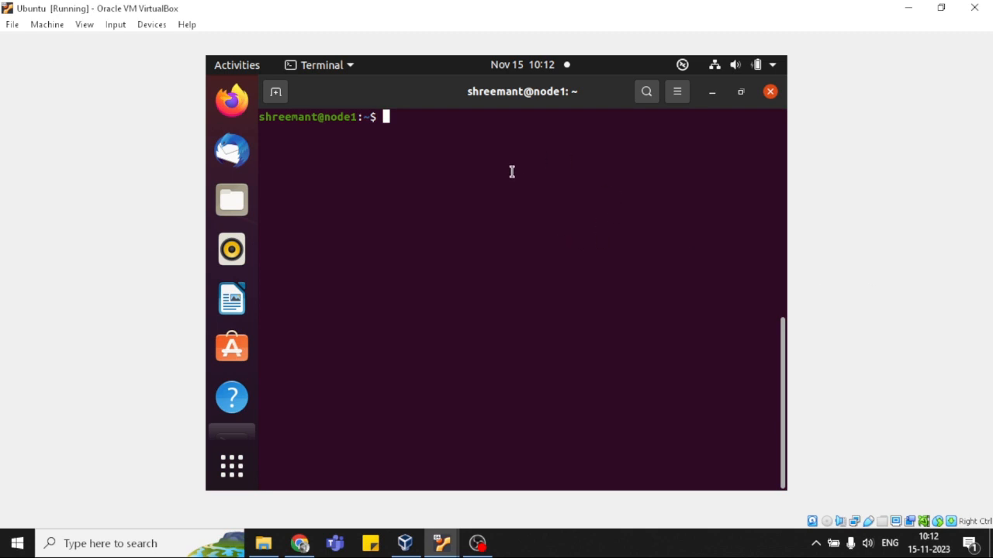
mouse_move(594, 217)
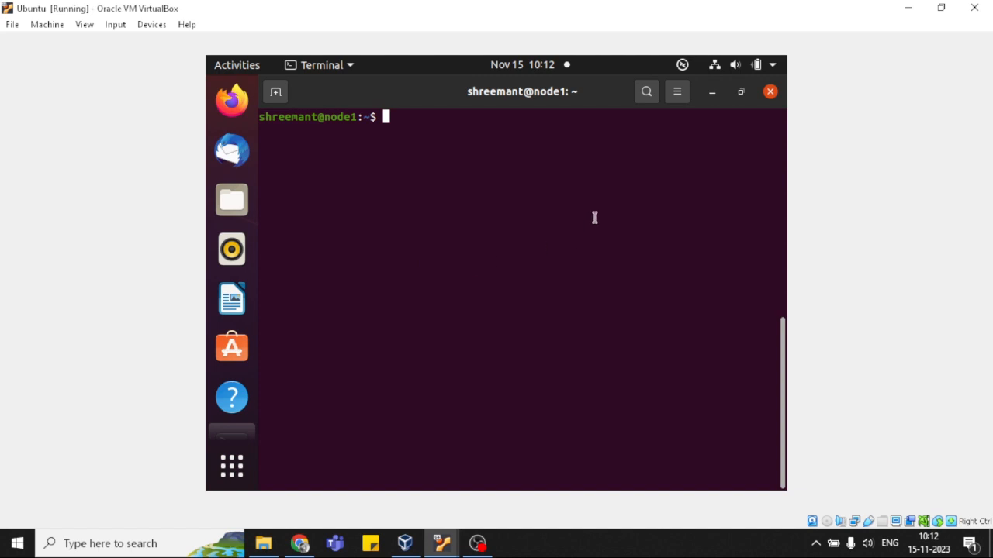
mouse_move(447, 247)
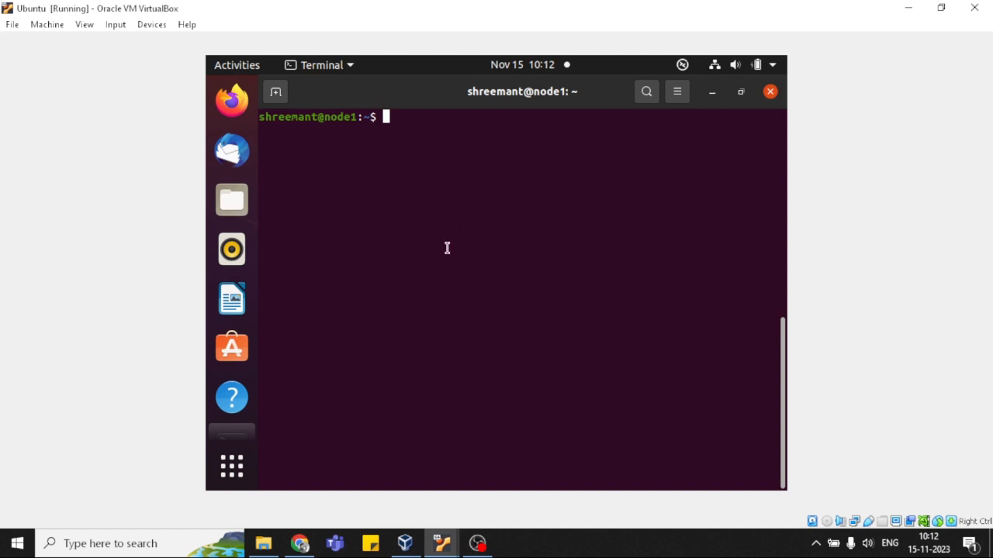
mouse_move(503, 182)
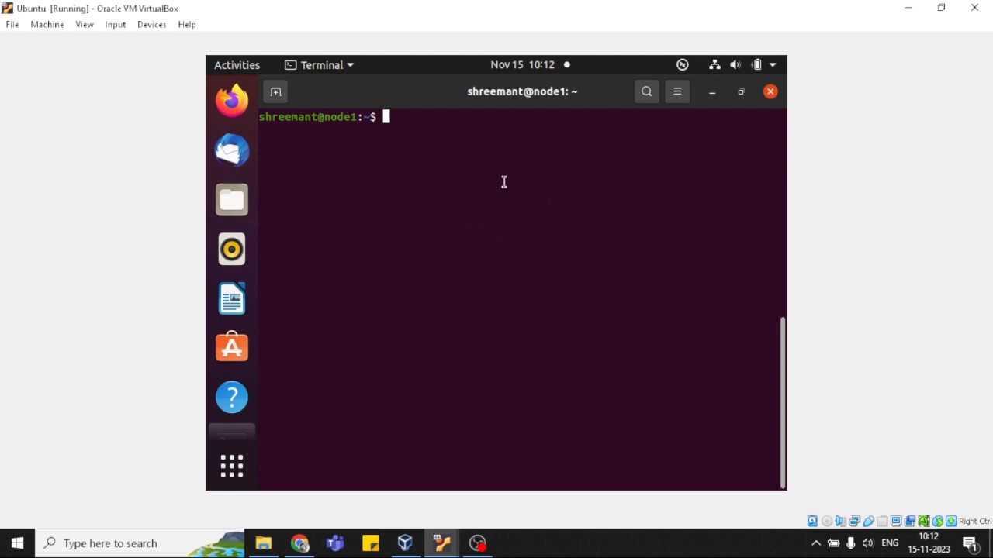
mouse_move(504, 169)
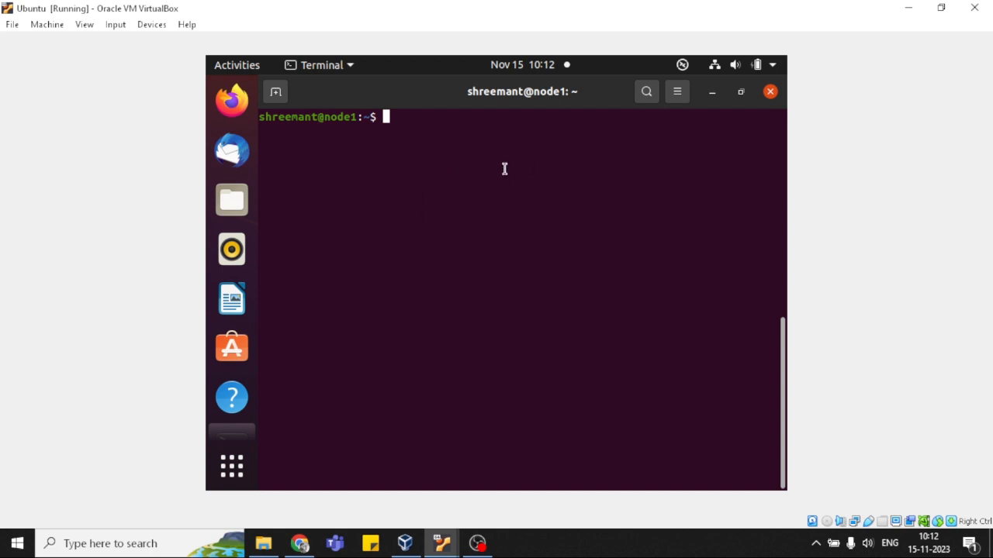
mouse_move(566, 165)
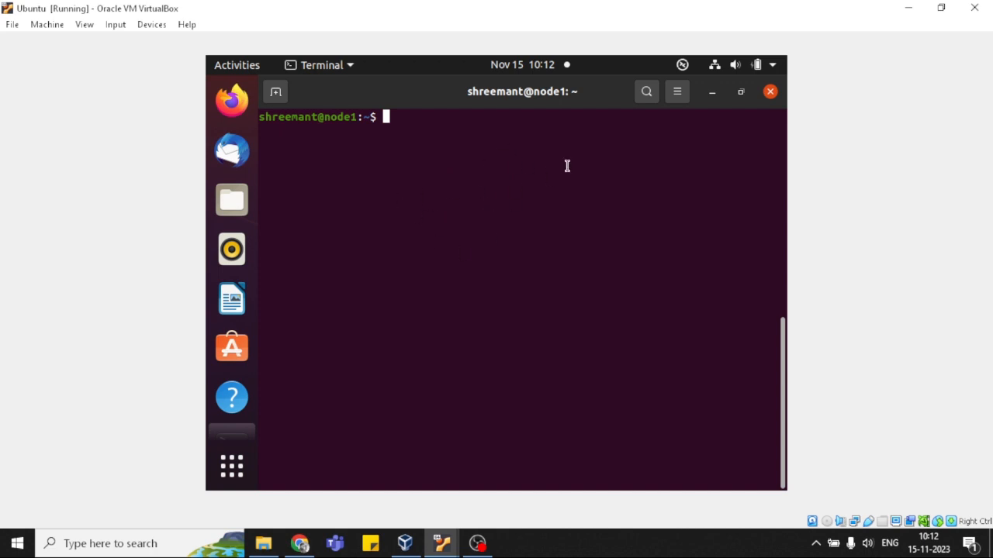
mouse_move(455, 242)
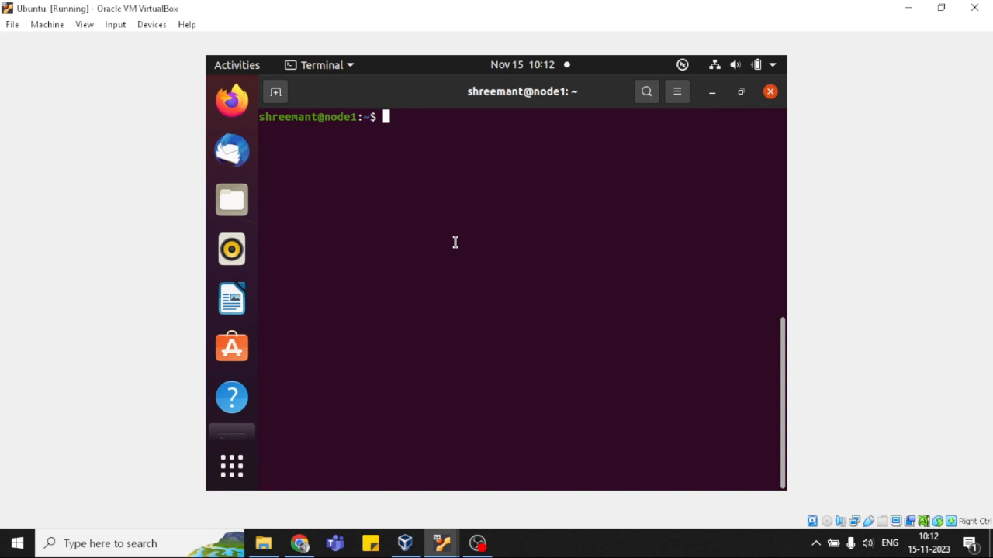
mouse_move(504, 175)
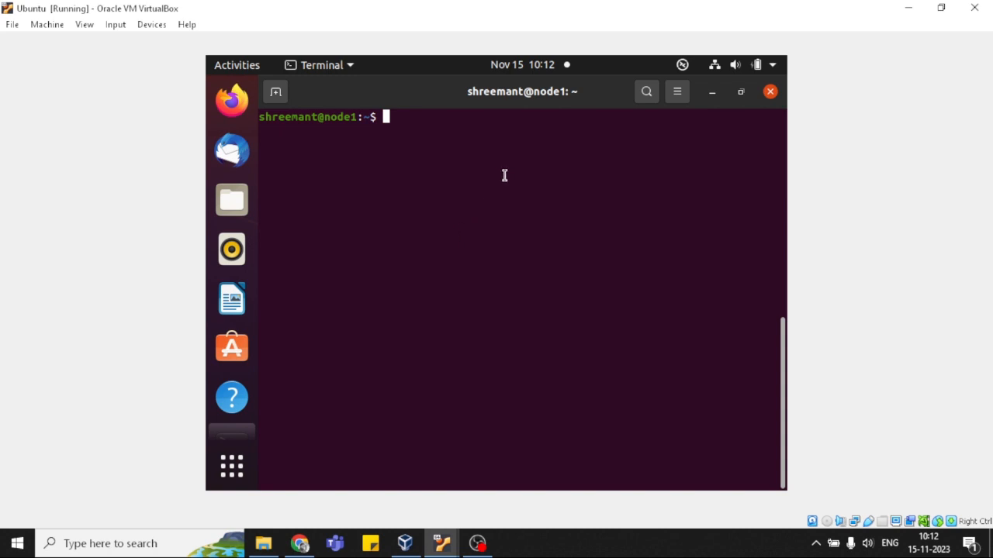
mouse_move(456, 244)
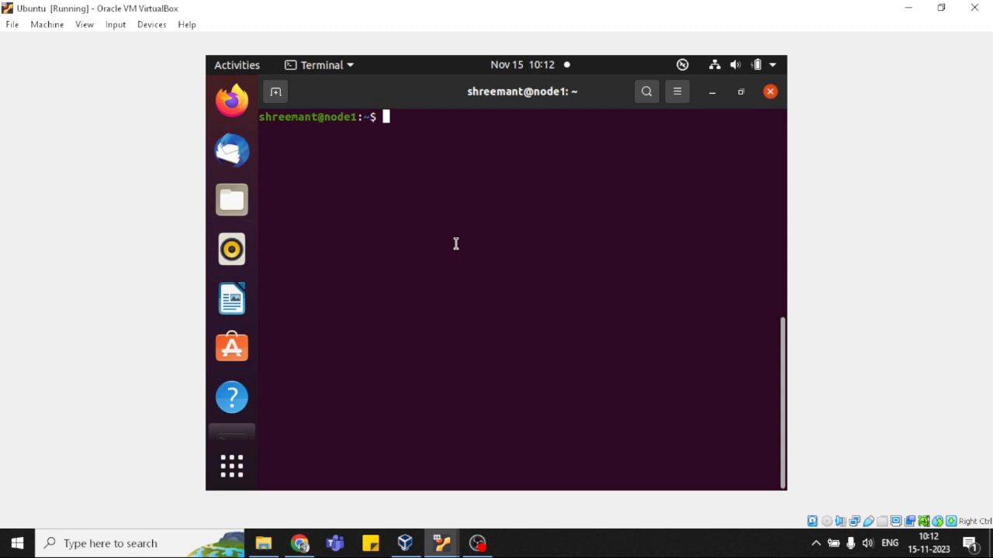
mouse_move(454, 87)
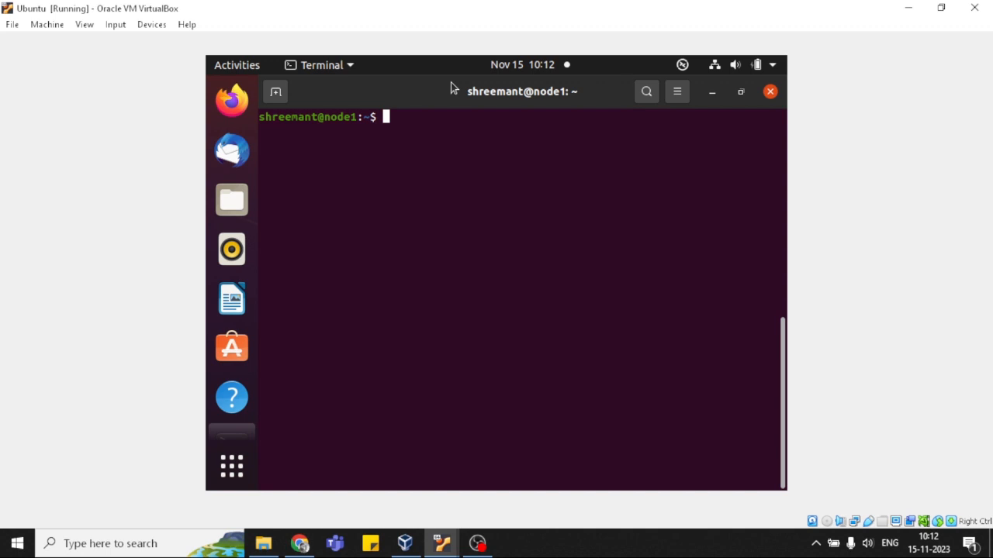
Become root via sudo and install Remmina with 'apt install remmina', confirming with y.
type("sud")
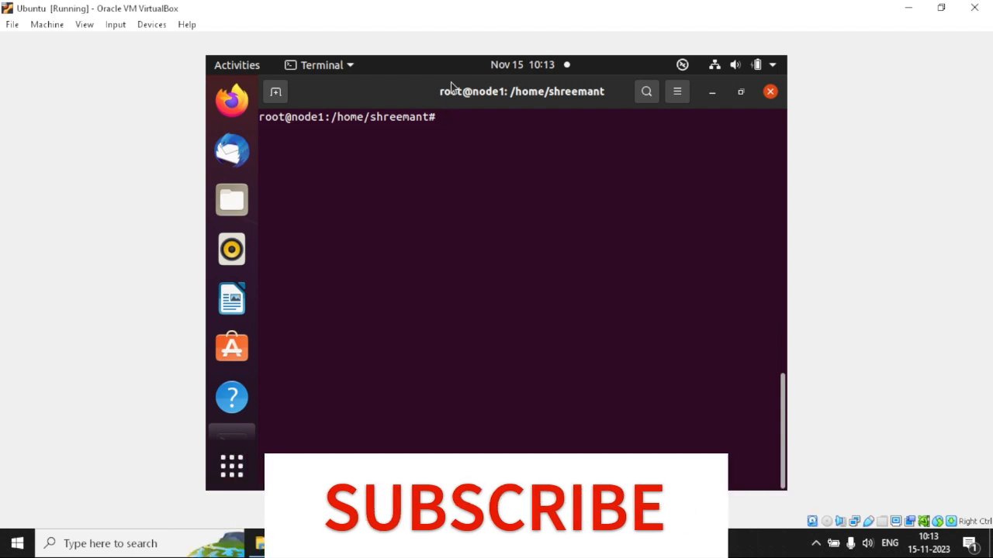
type("apt i")
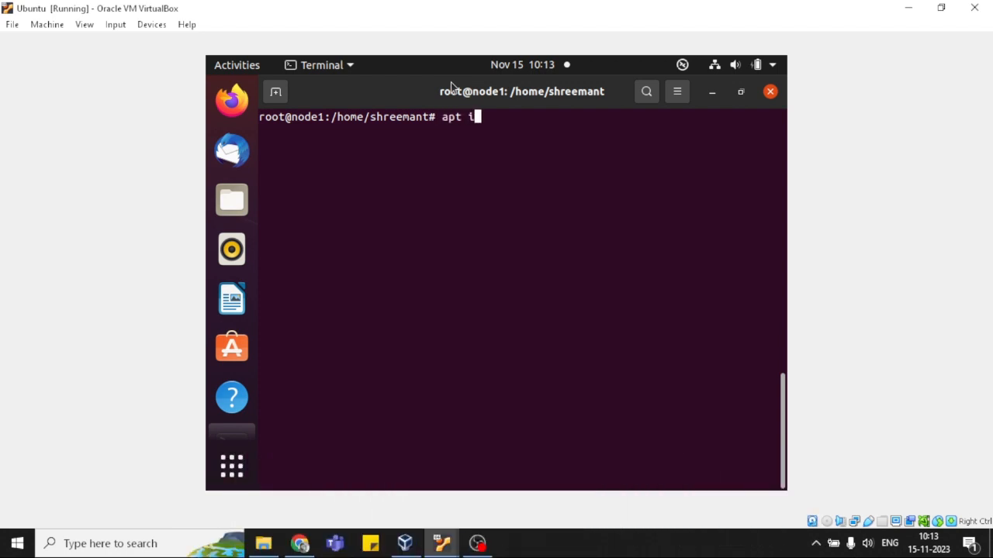
type("nstall")
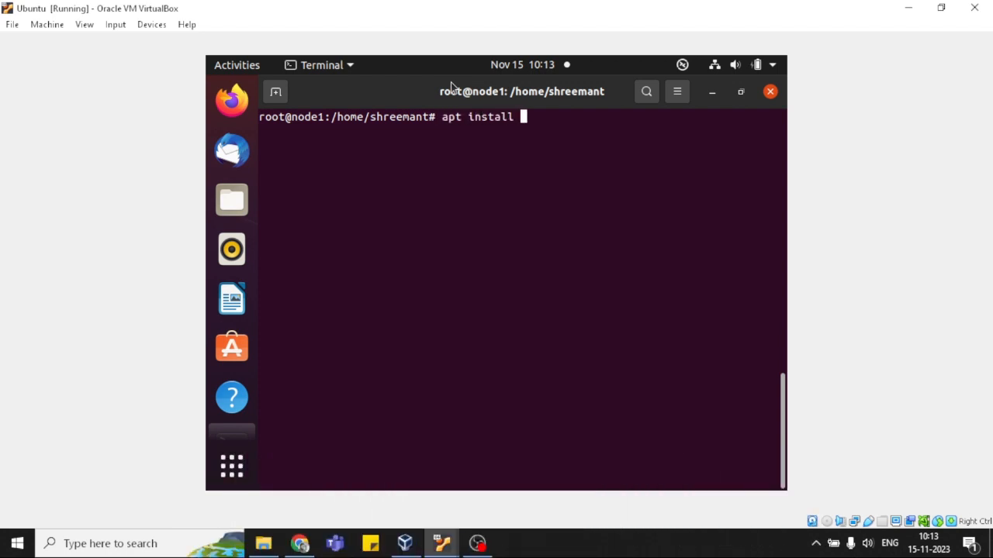
type("remmin")
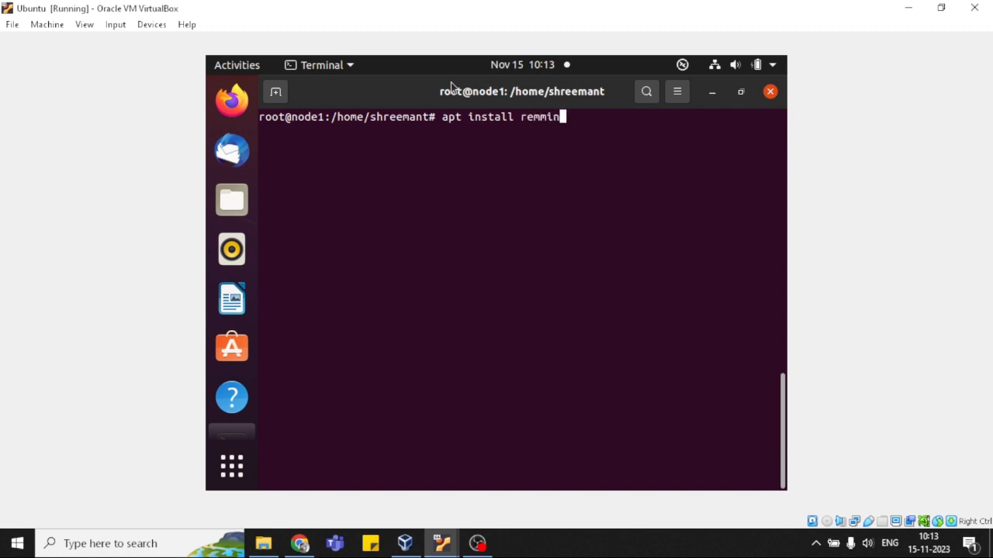
key("Return")
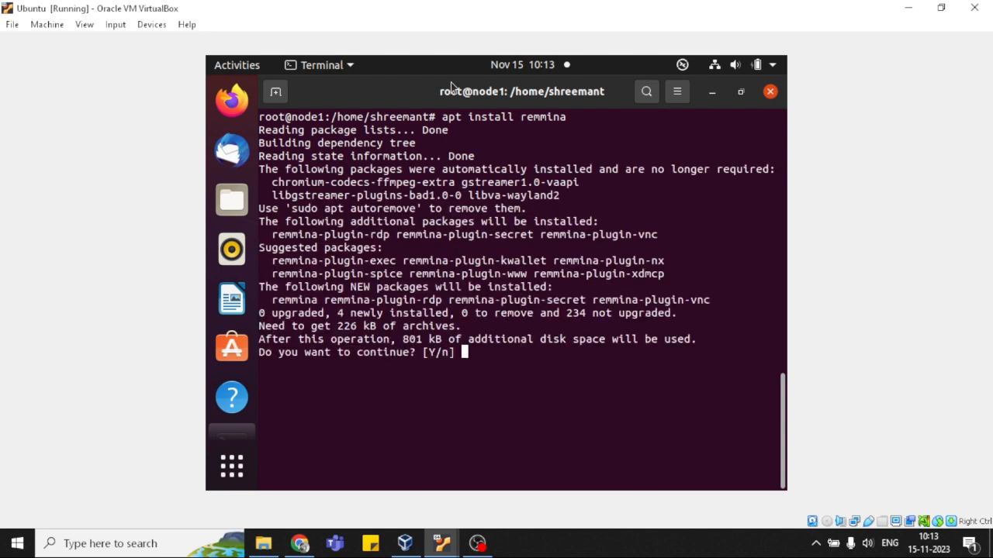
type("y")
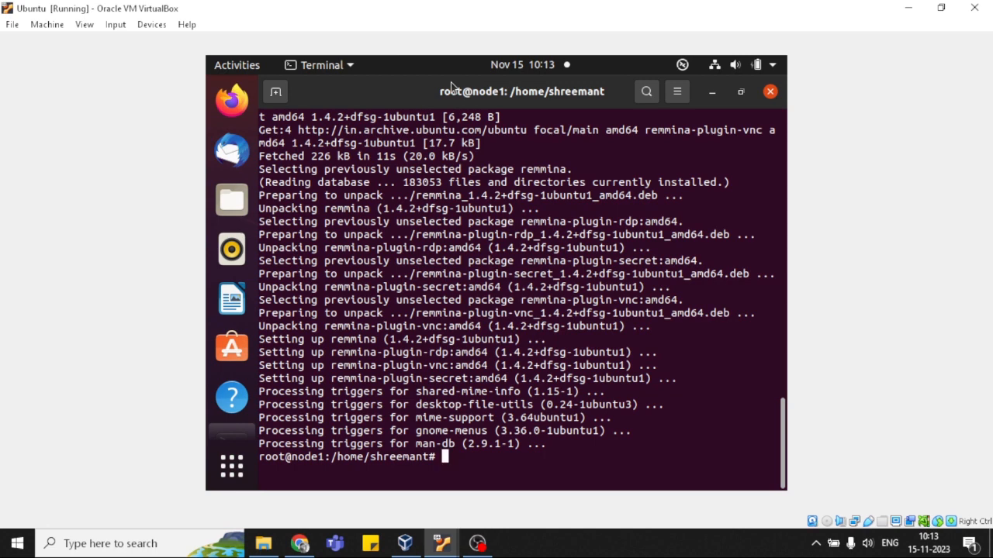
Check the installed version with 'remmina -v'.
type("remm")
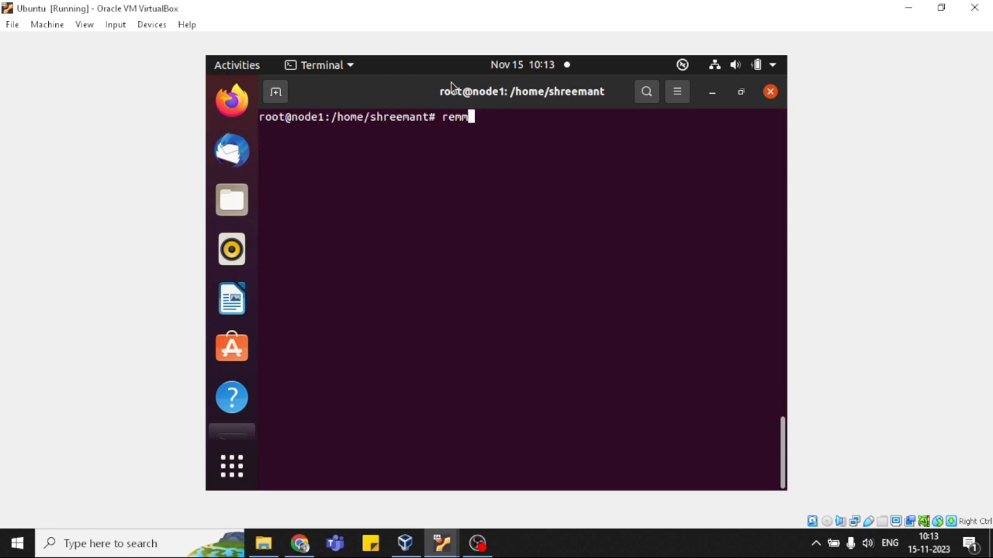
type("ina -v")
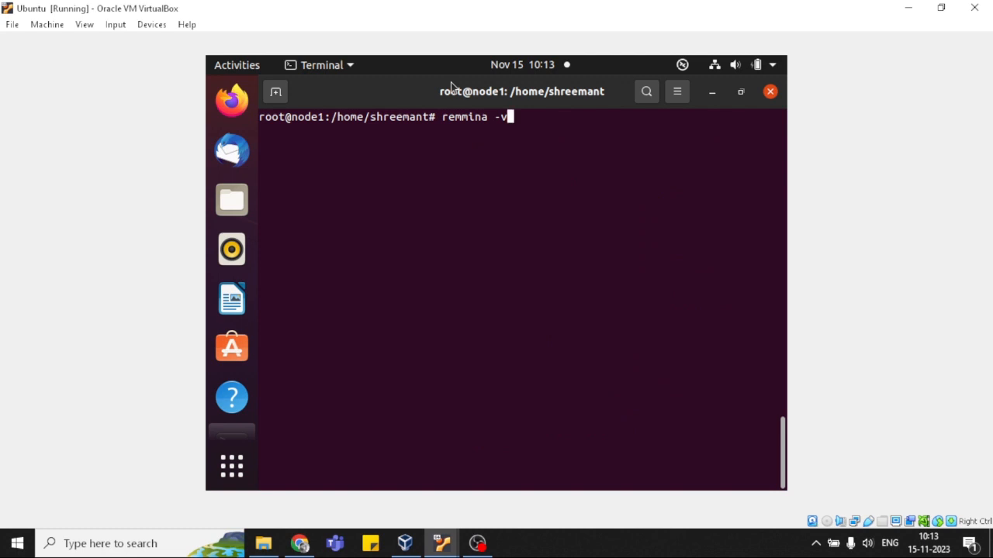
key("Return")
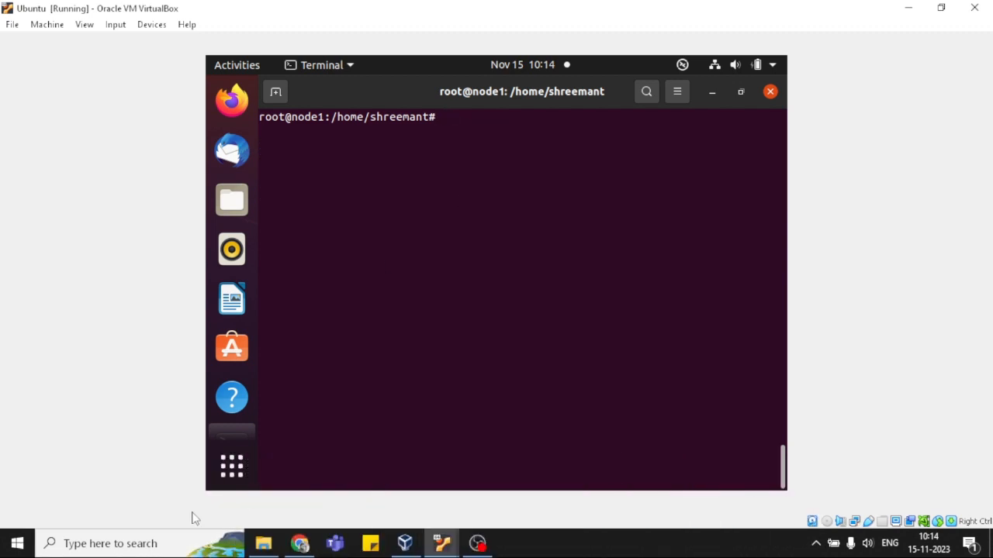
mouse_move(232, 467)
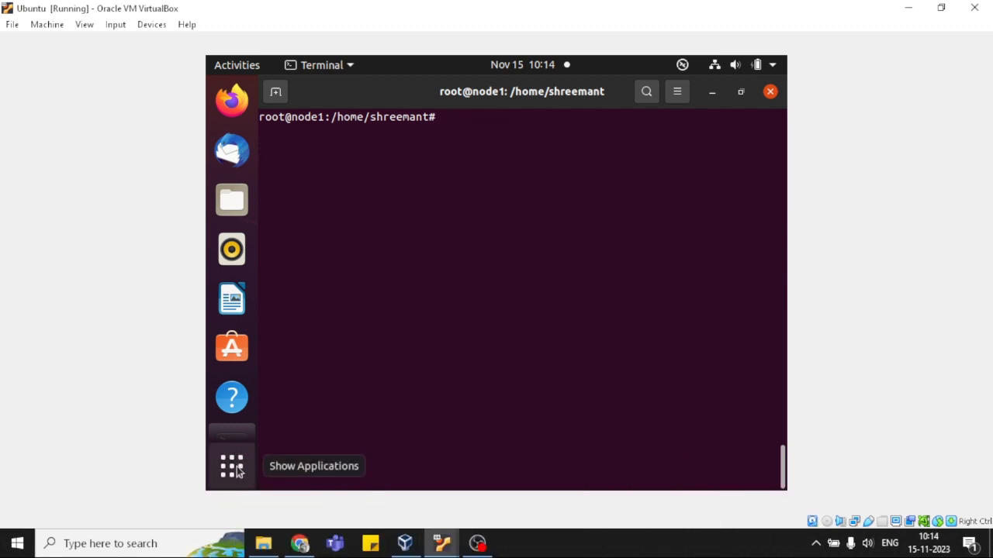
Launch Remmina from the Ubuntu applications overview by searching 'rem'.
left_click(231, 465)
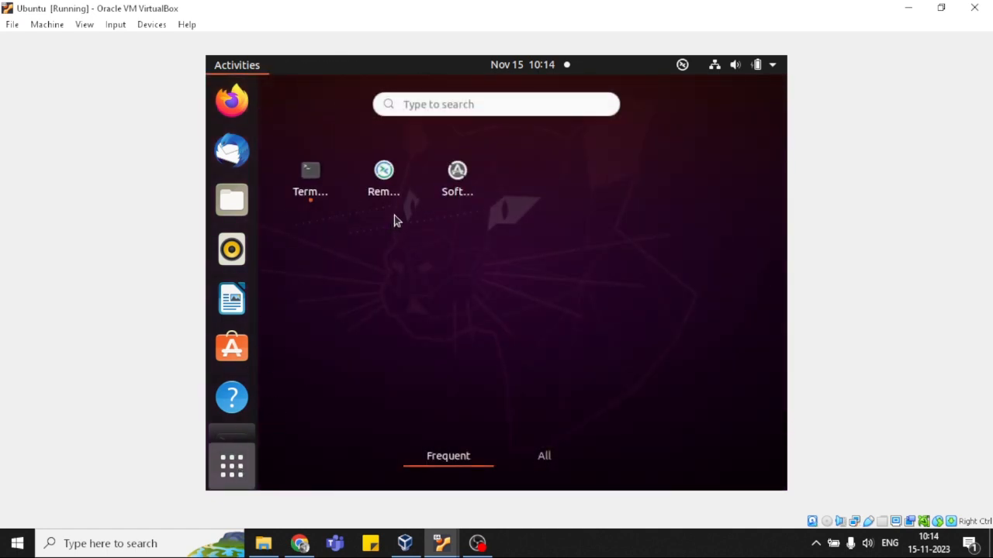
type("rem")
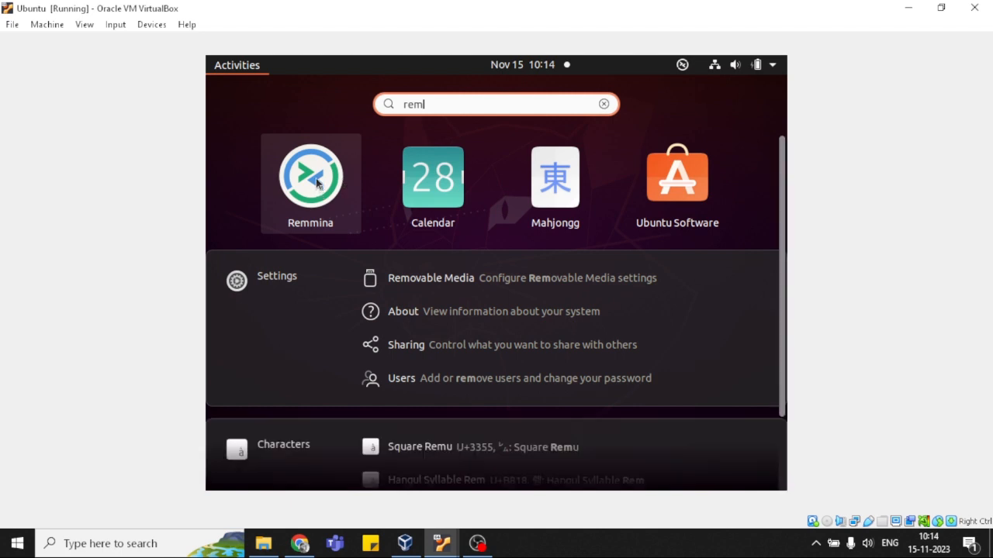
left_click(310, 175)
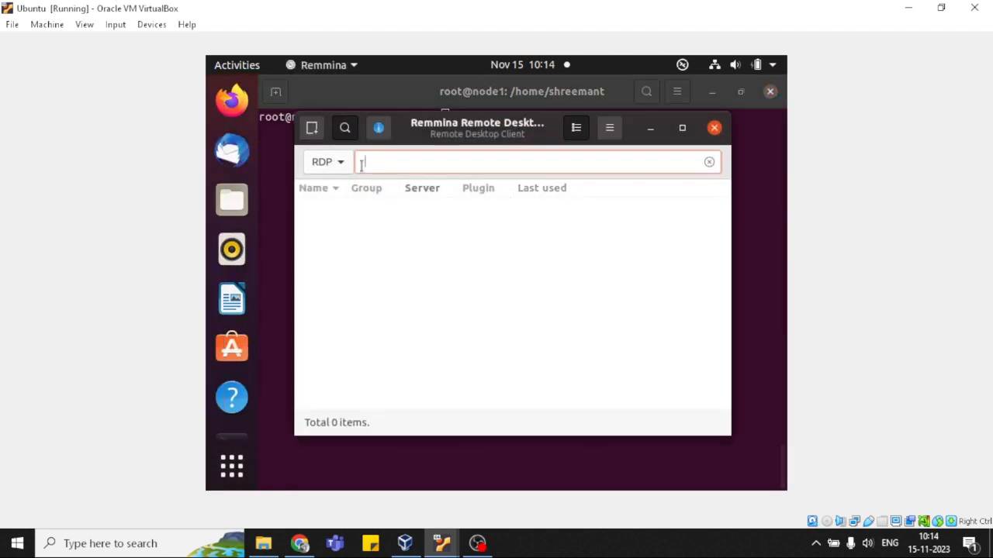
Choose RDP as the quick-connect protocol and focus the server address field.
left_click(326, 161)
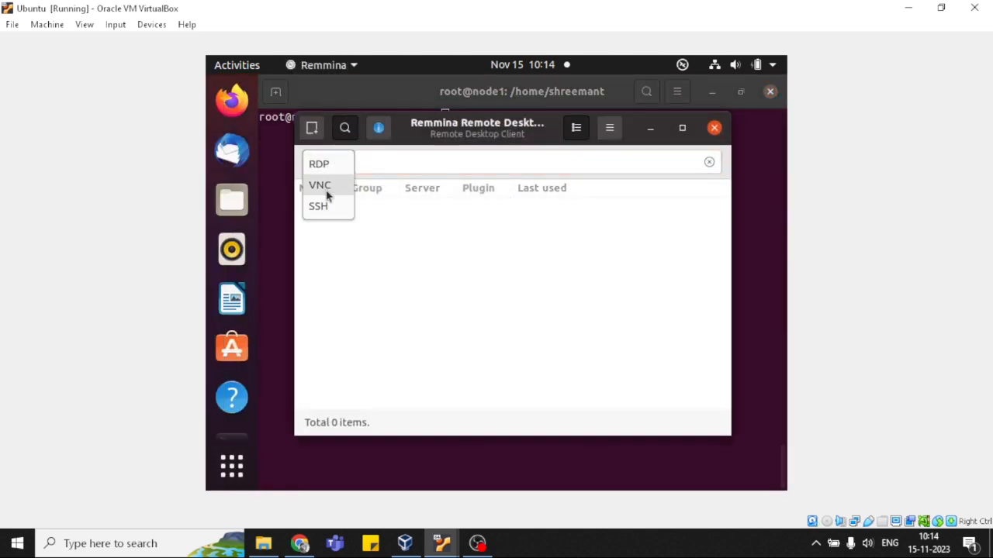
mouse_move(318, 205)
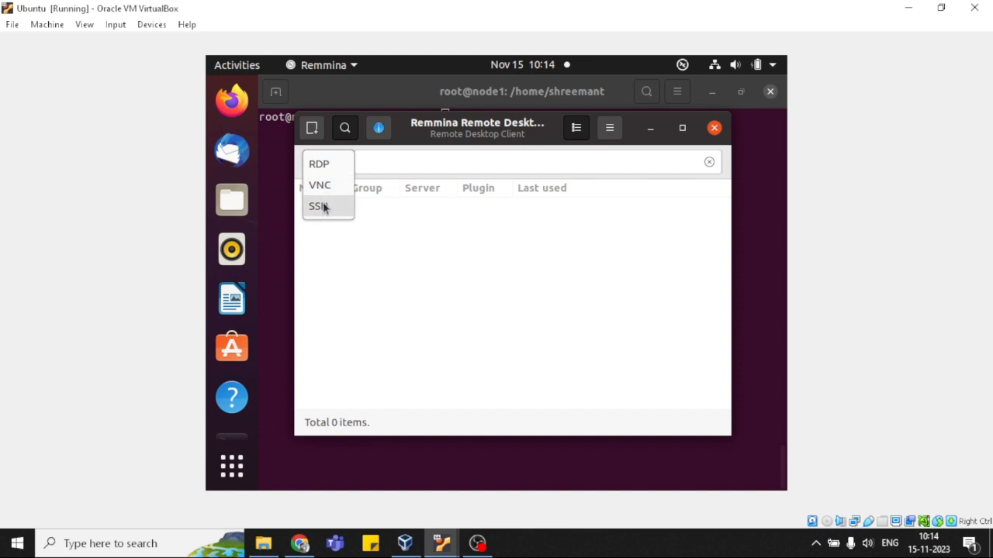
left_click(319, 163)
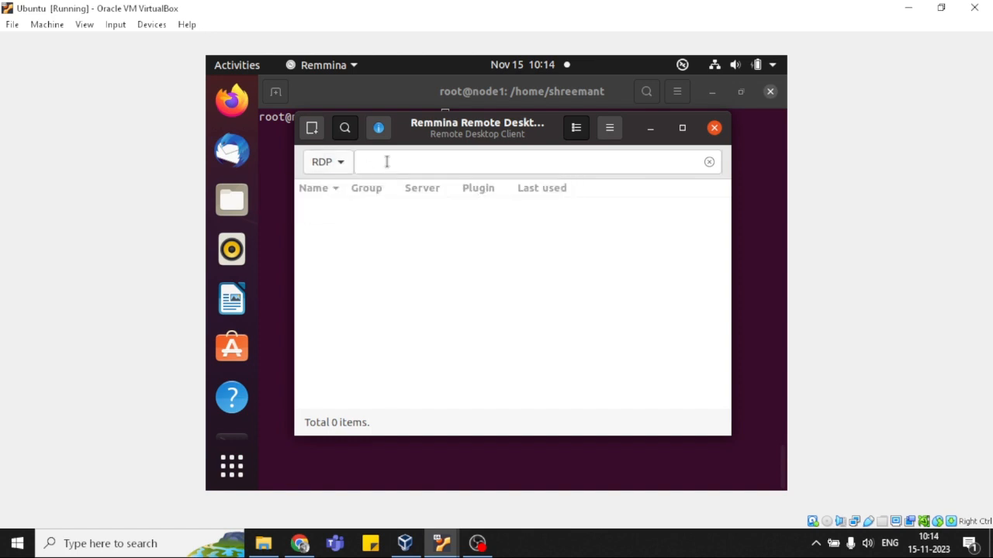
mouse_move(355, 162)
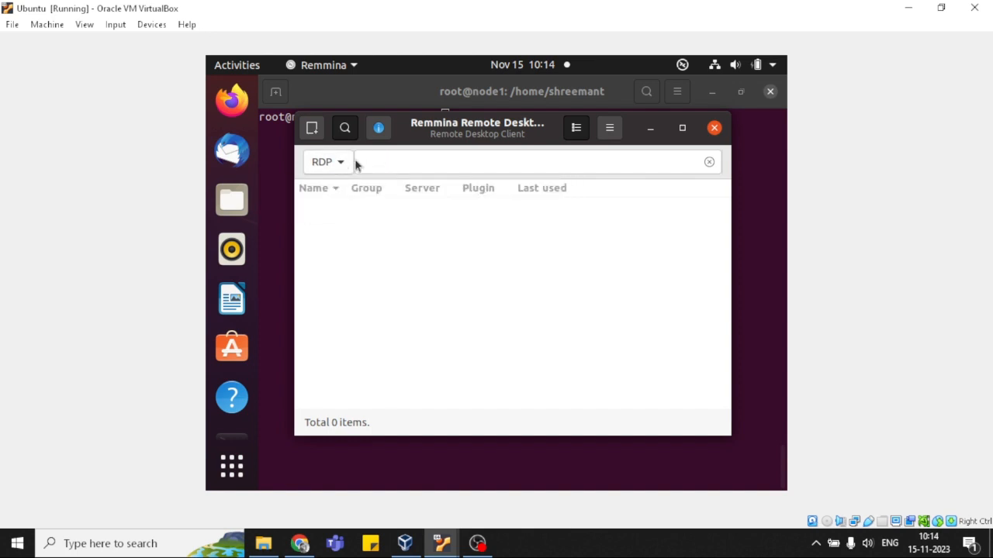
left_click(535, 162)
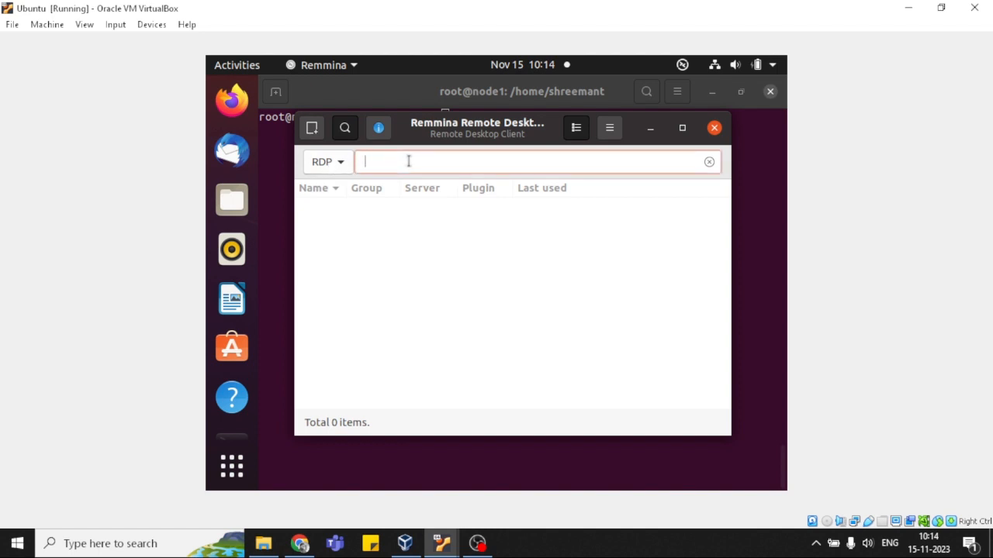
mouse_move(432, 363)
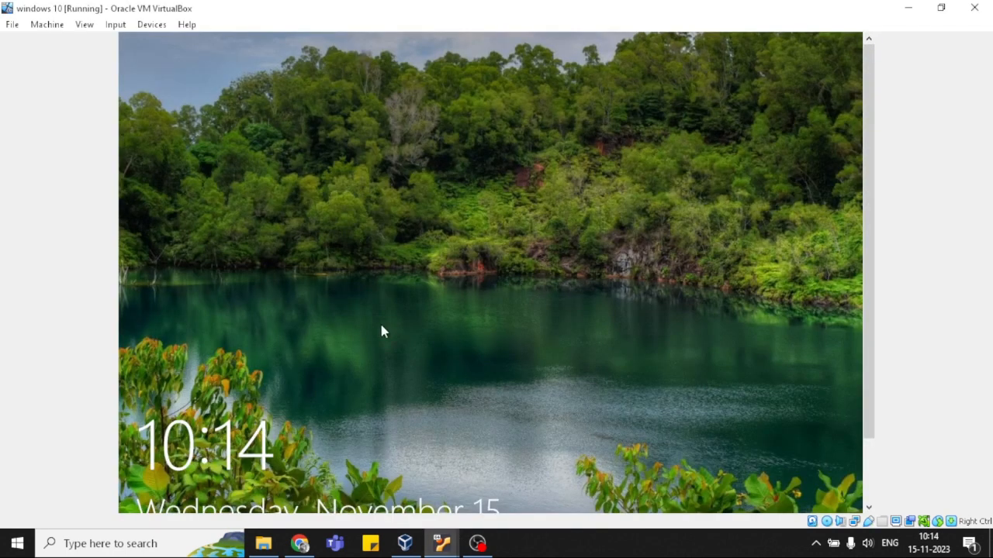
mouse_move(493, 310)
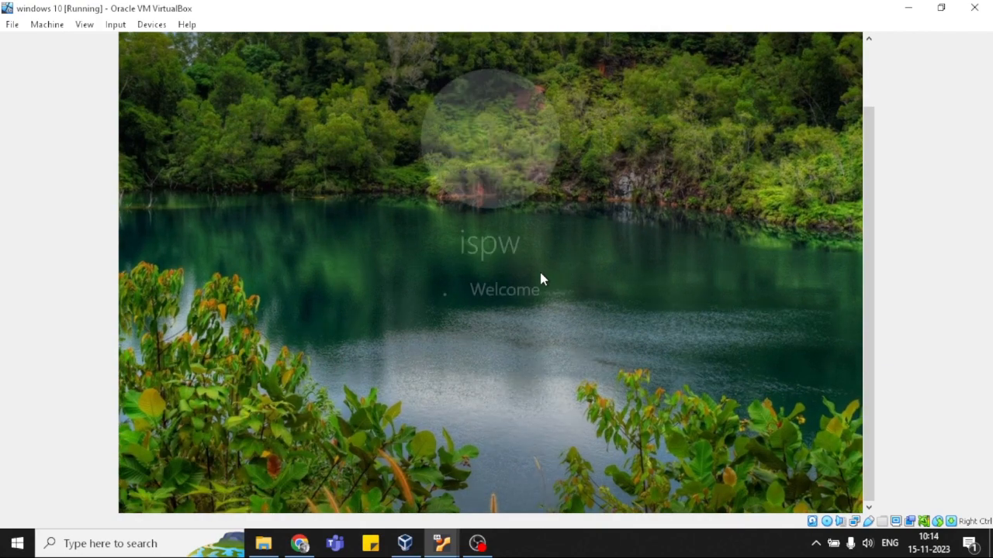
Sign in to the Windows 10 VM to look up its Ethernet IPv4 address.
left_click(489, 280)
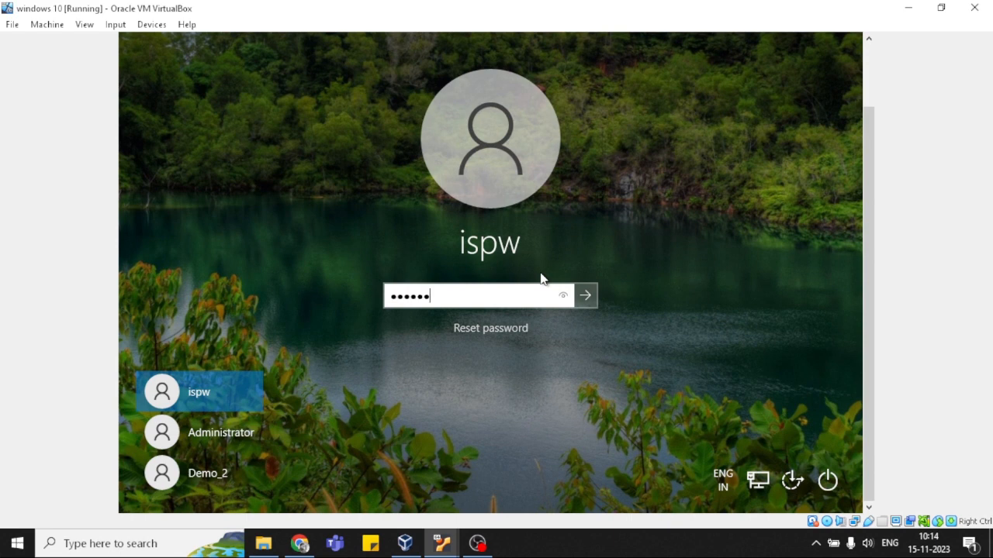
left_click(585, 295)
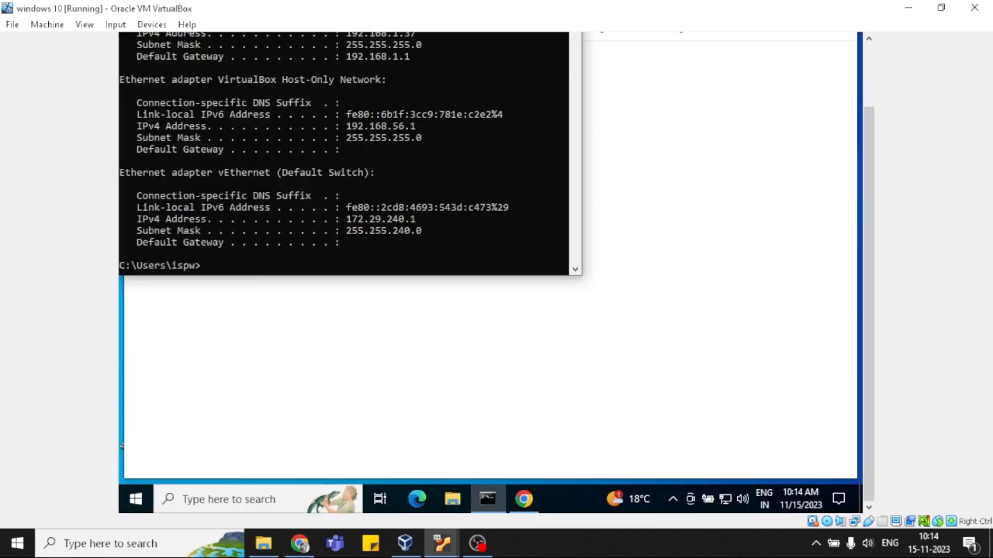
mouse_move(652, 173)
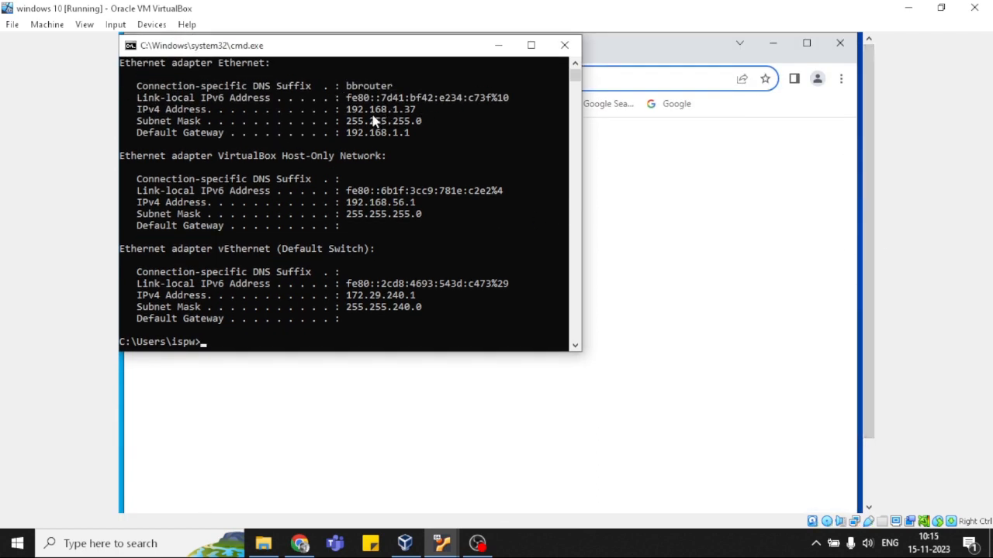
mouse_move(423, 402)
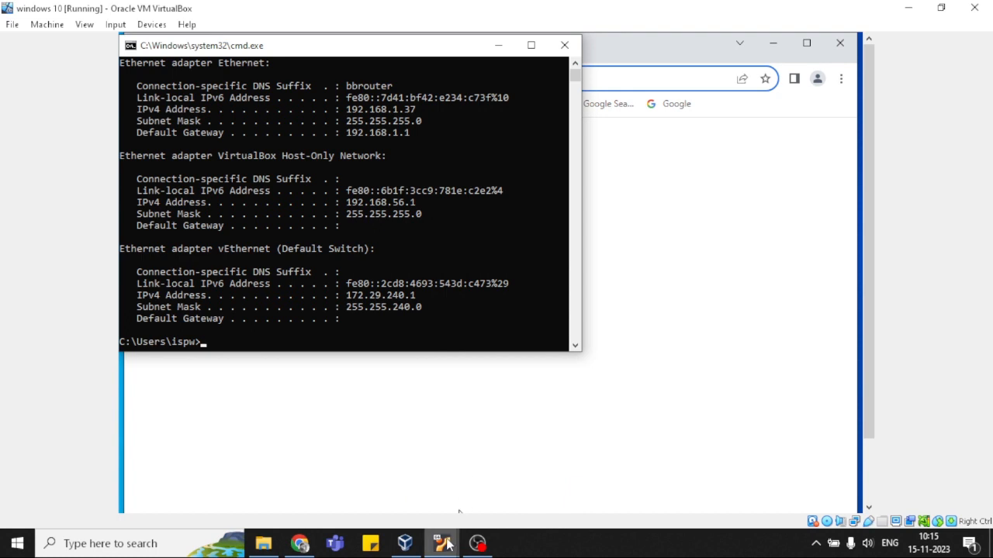
Back in the Ubuntu VM, connect Remmina's quick-connect bar to 192.168.1.37.
left_click(441, 543)
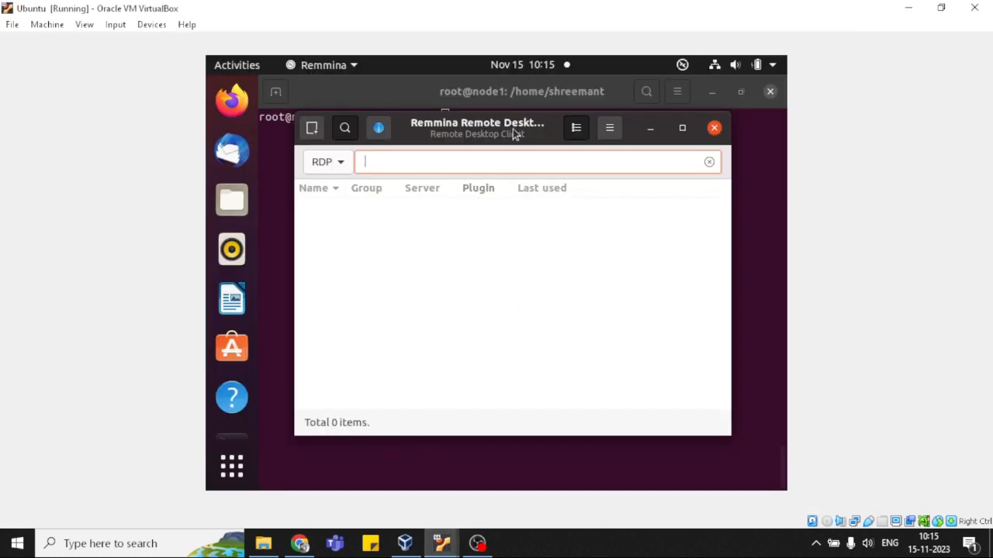
type("19")
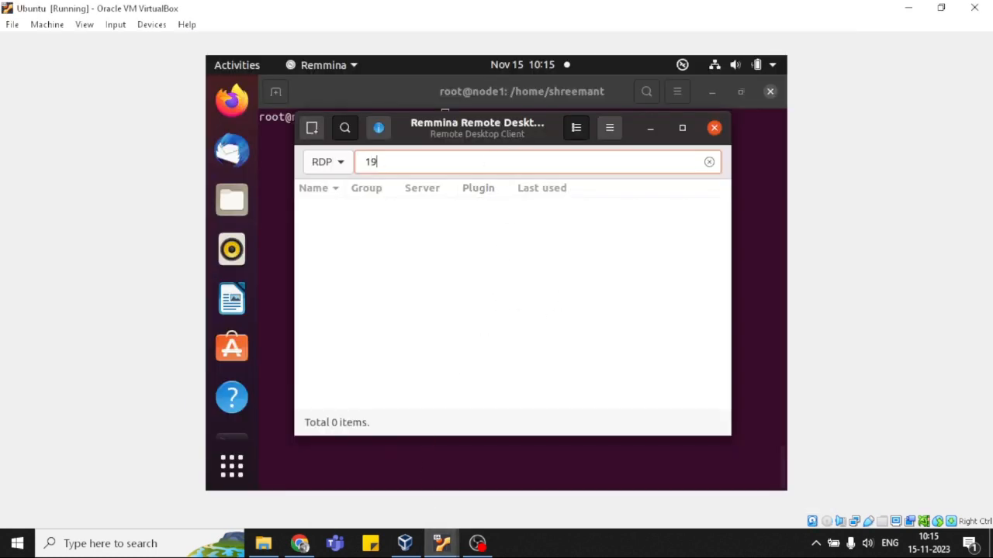
type("2.168")
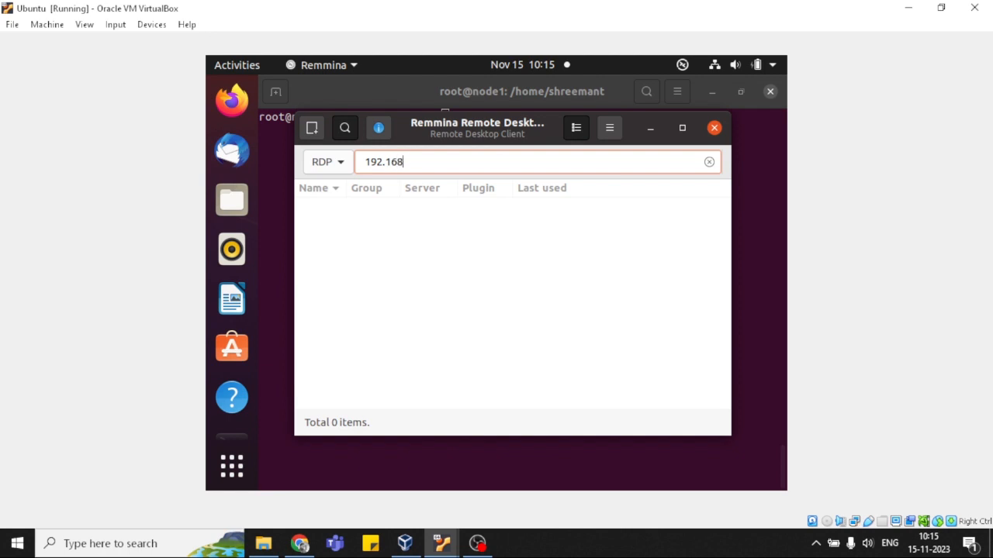
type(".1.")
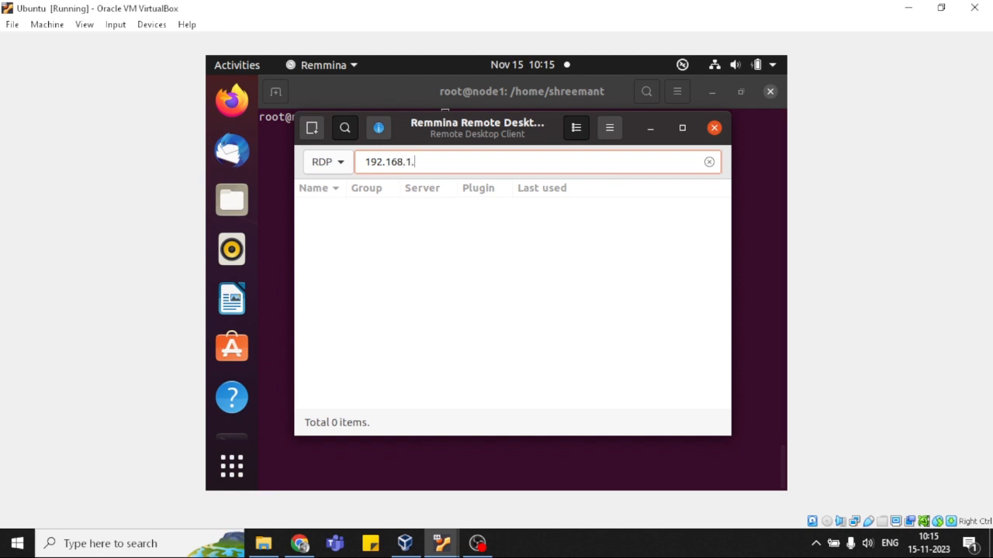
type("37")
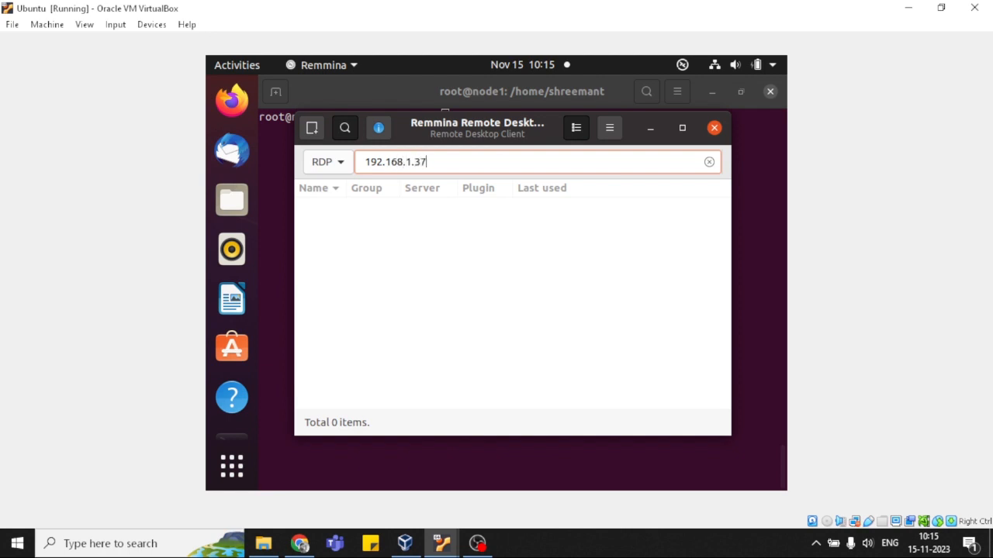
key("Return")
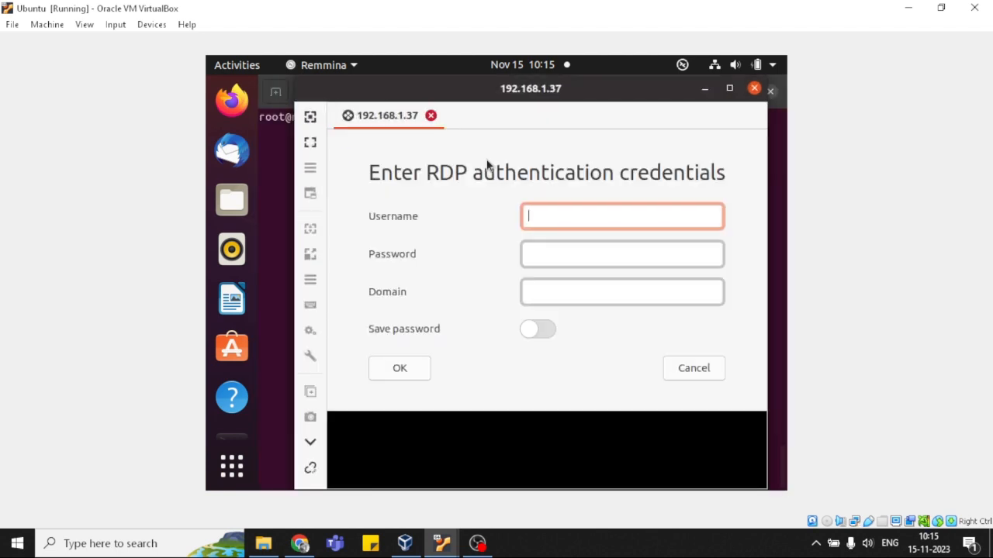
mouse_move(416, 322)
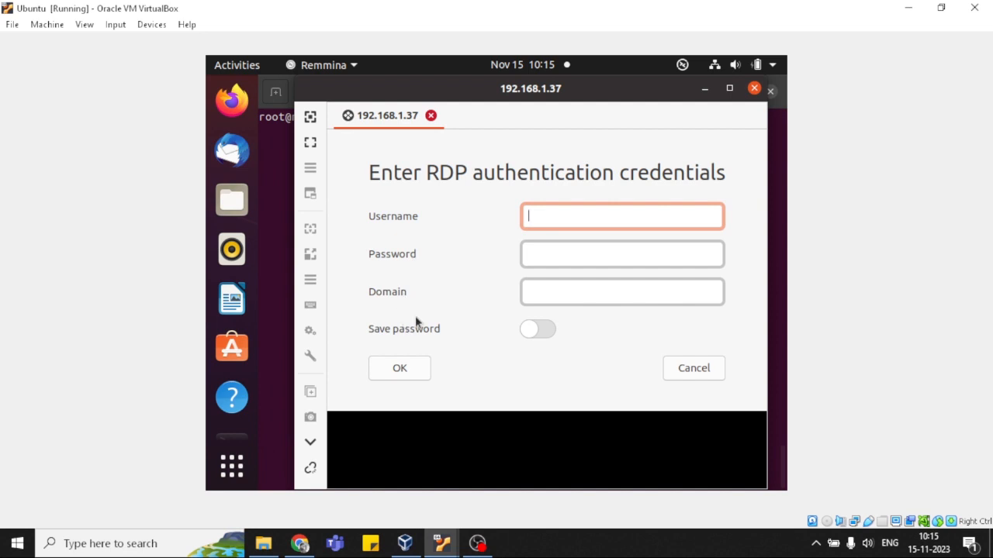
mouse_move(456, 324)
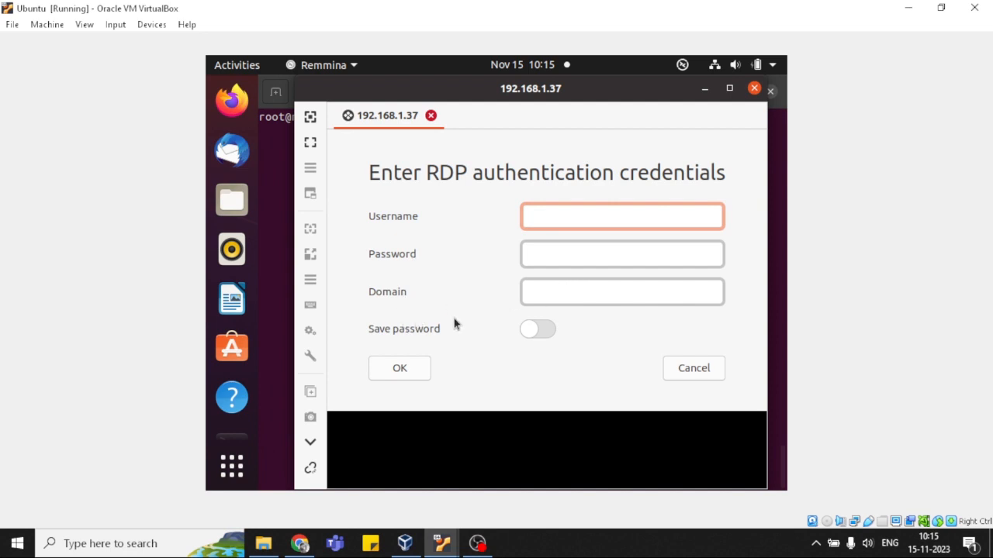
Enter the Windows account username in the RDP authentication dialog and submit the credentials.
left_click(621, 216)
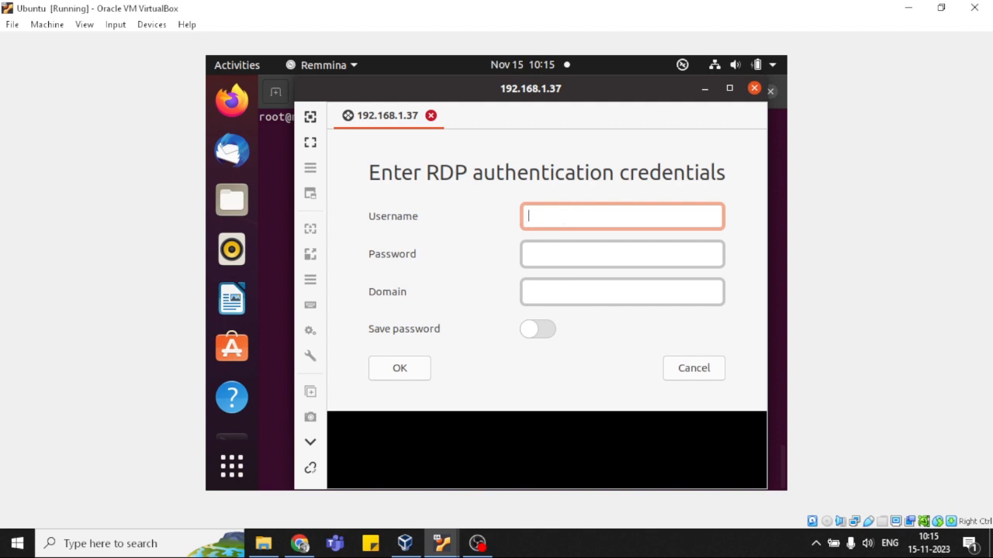
type("i")
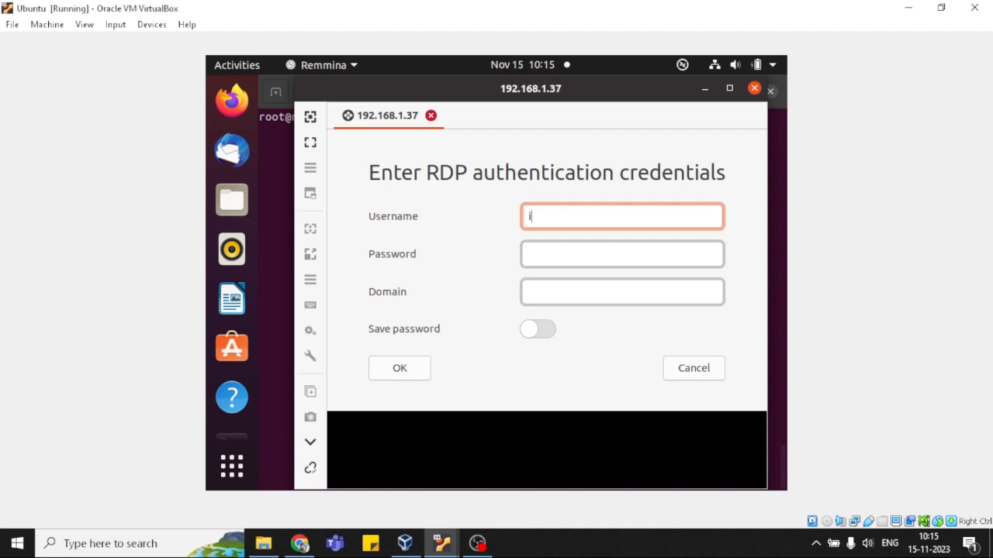
type("spw")
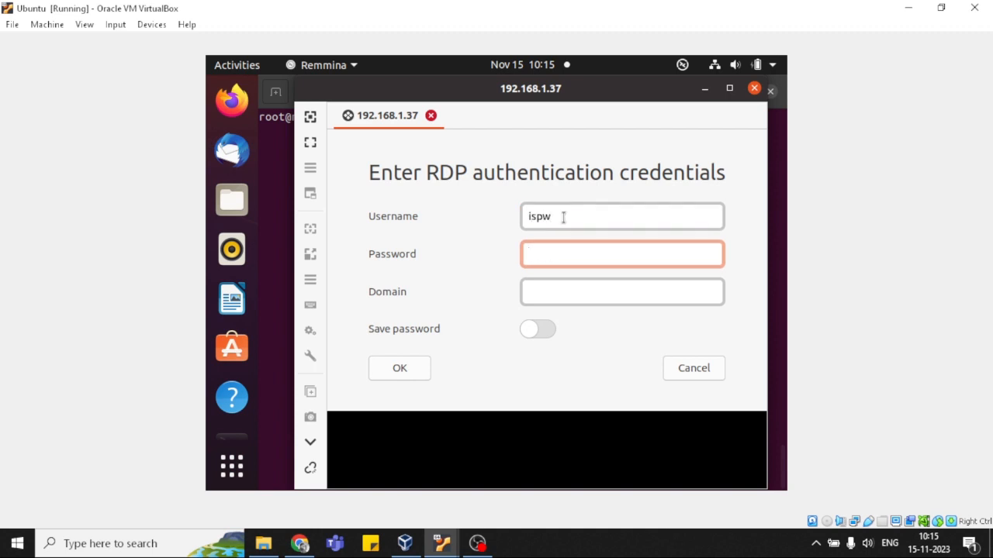
left_click(400, 368)
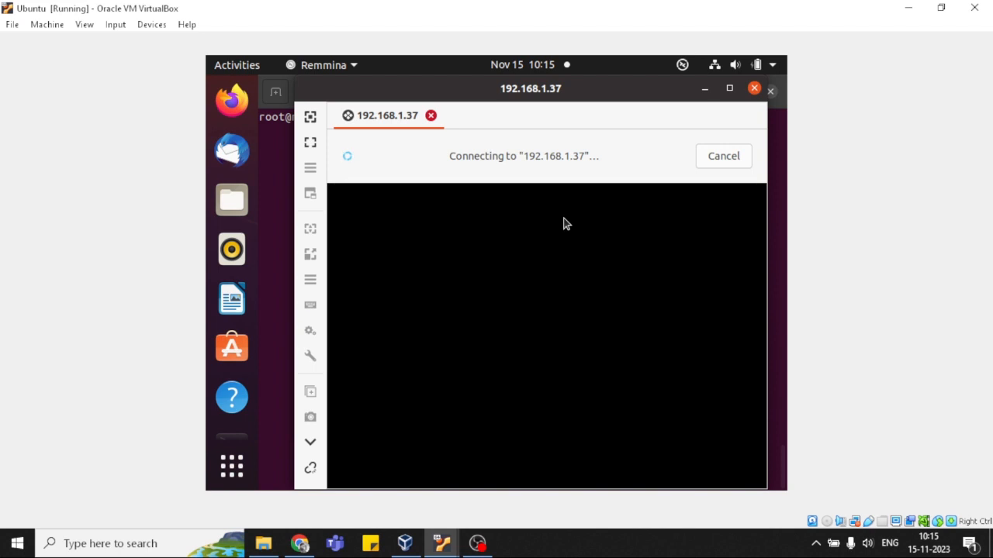